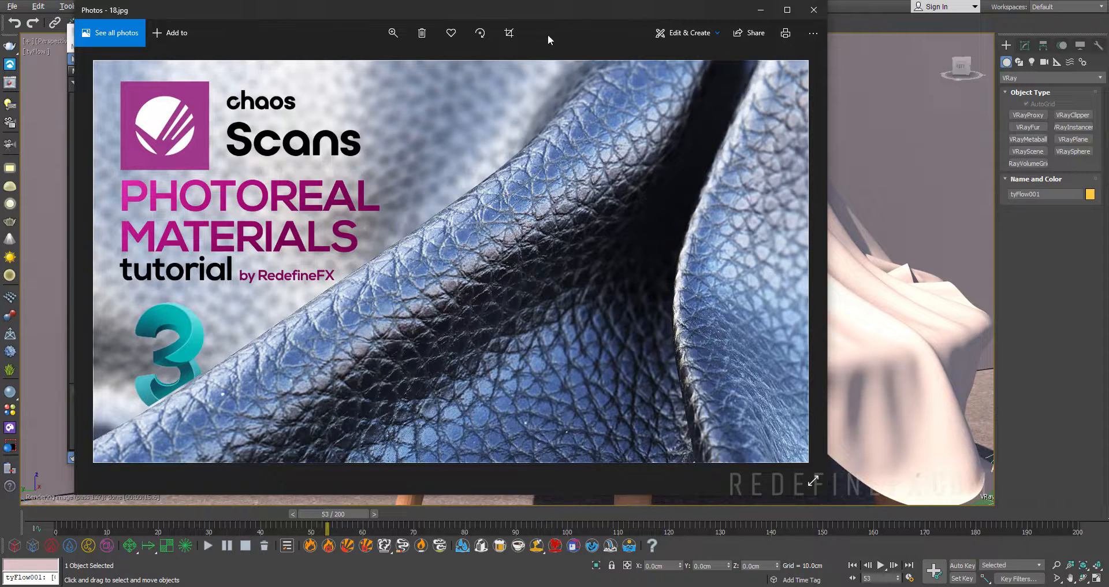
mouse_move(254, 33)
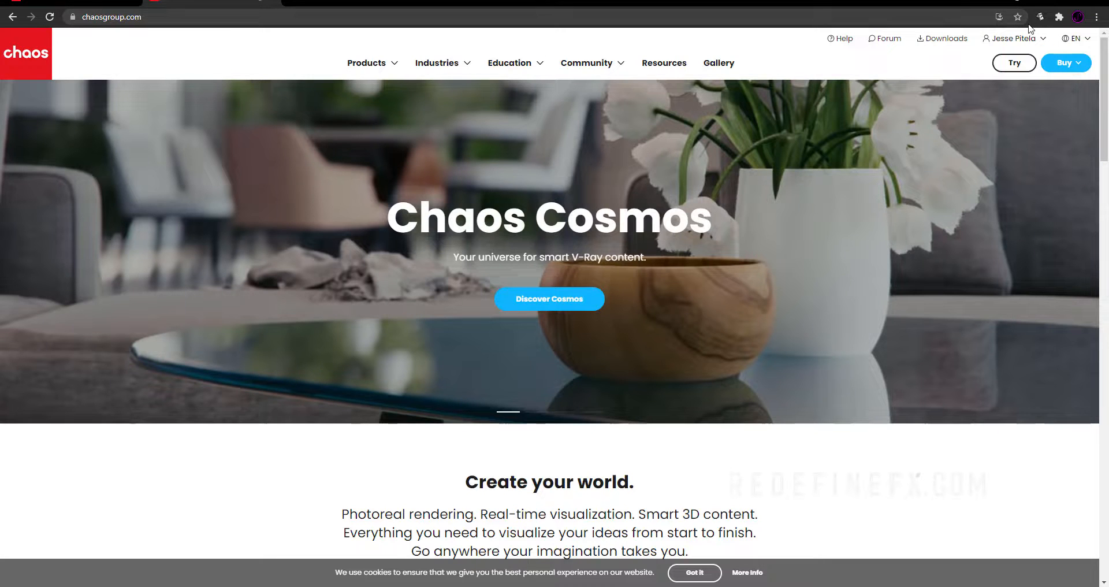
Go to the Chaos Scans downloads catalogue and browse the scanned material listings and filters.
click(943, 39)
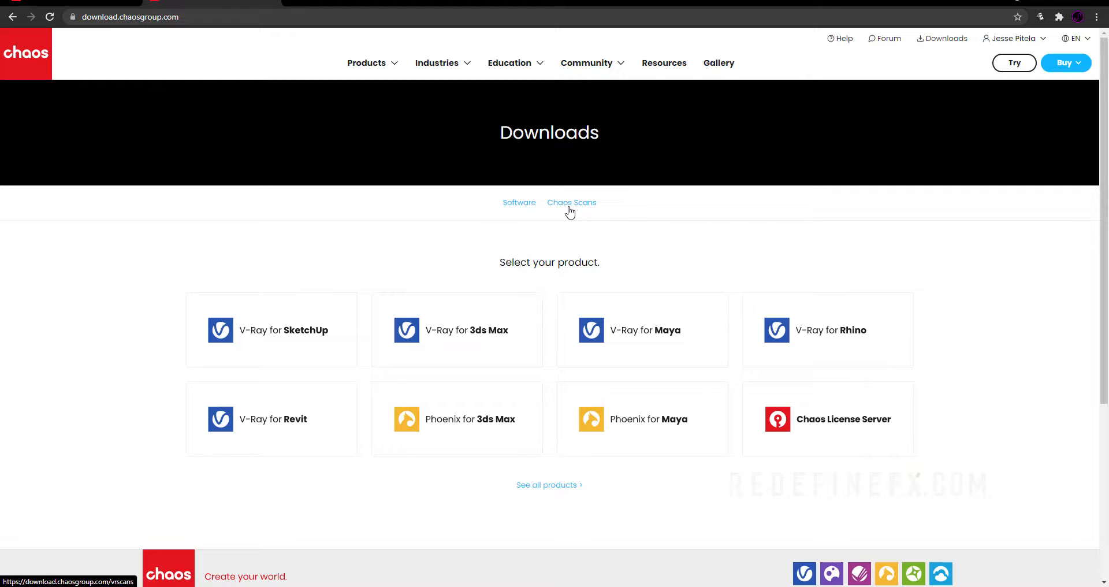
click(570, 202)
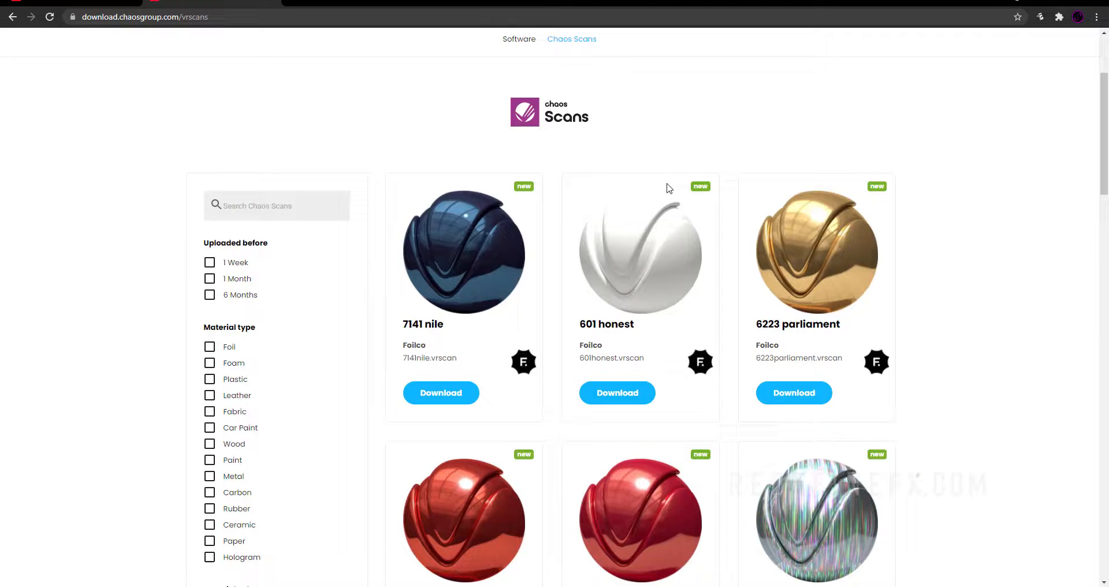
scroll(down, 3)
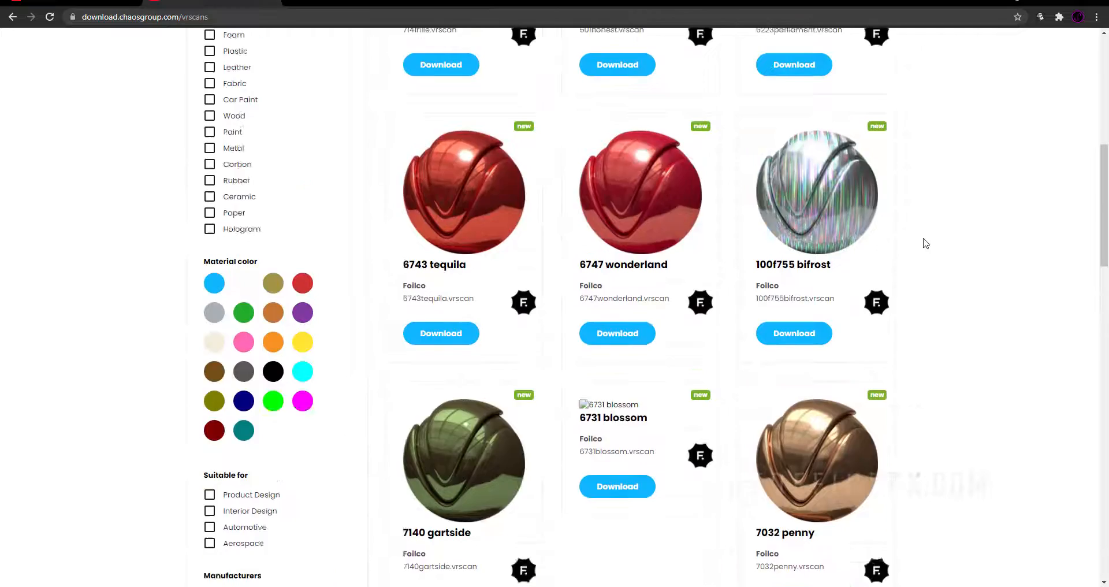
scroll(down, 3)
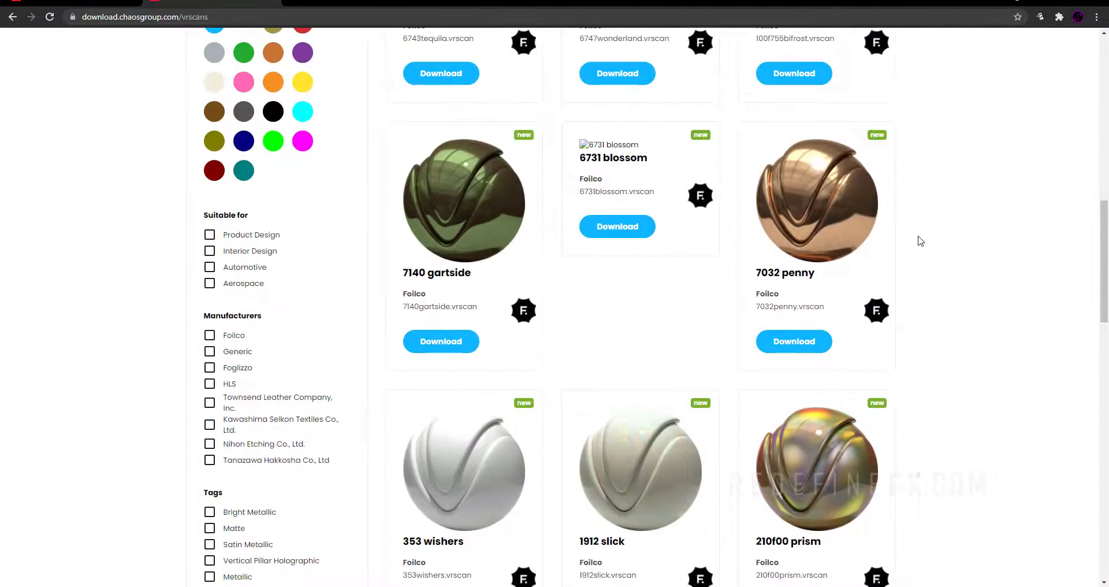
scroll(up, 3)
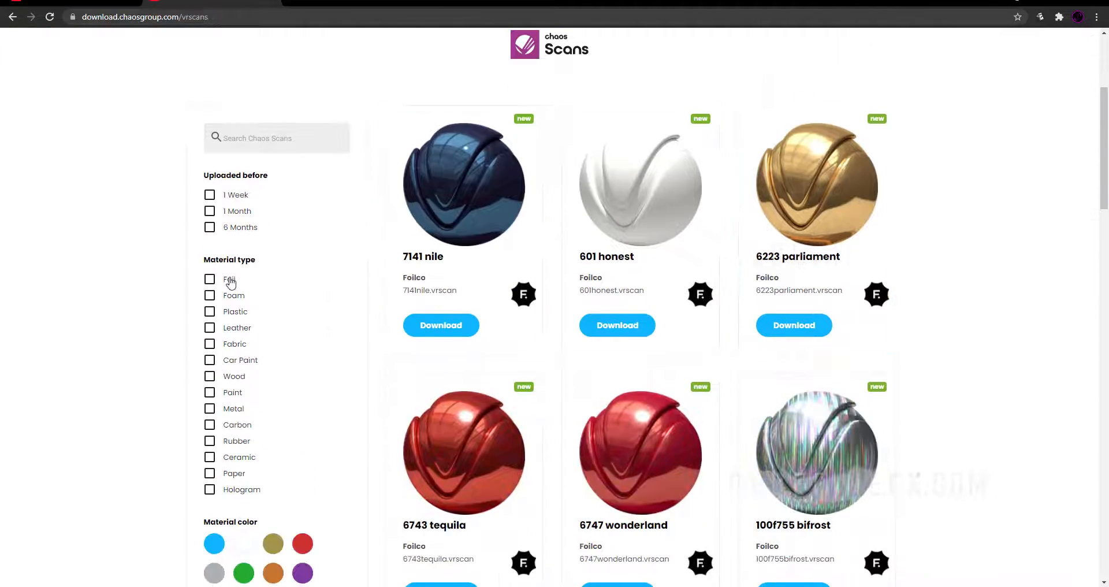
scroll(down, 3)
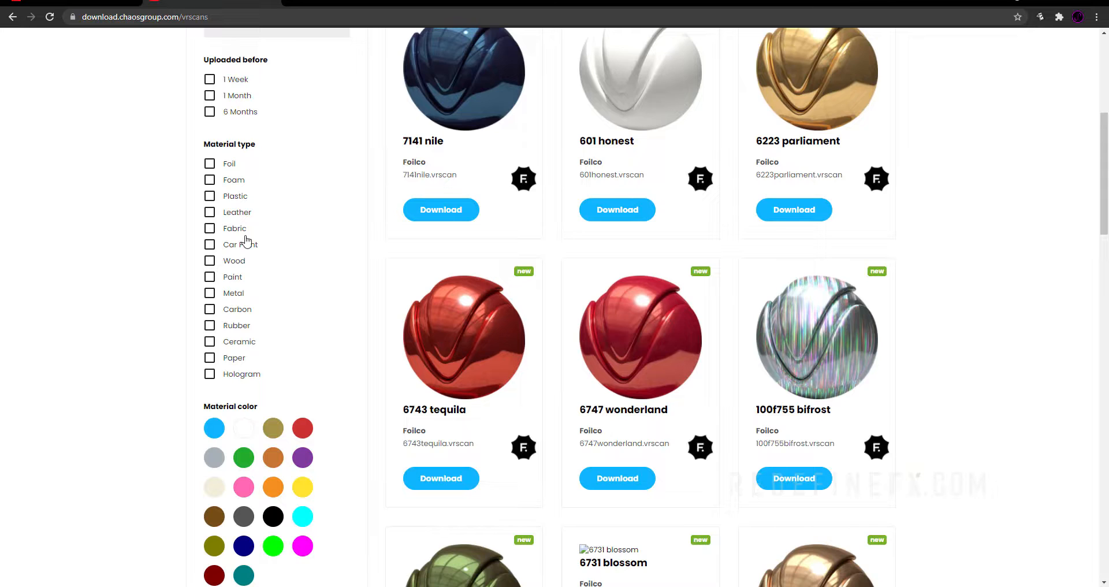
scroll(up, 3)
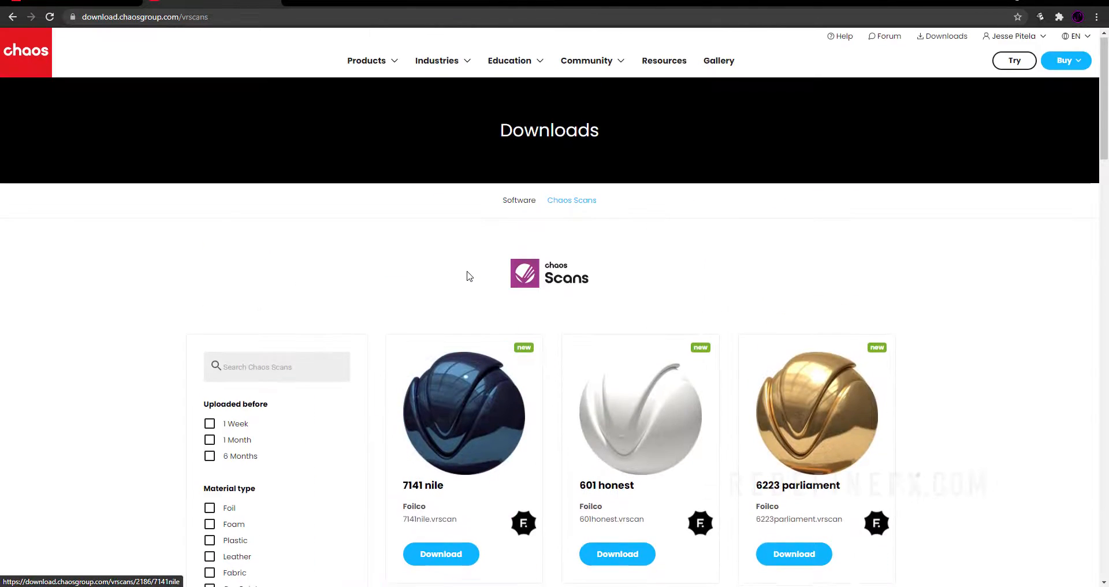
scroll(down, 3)
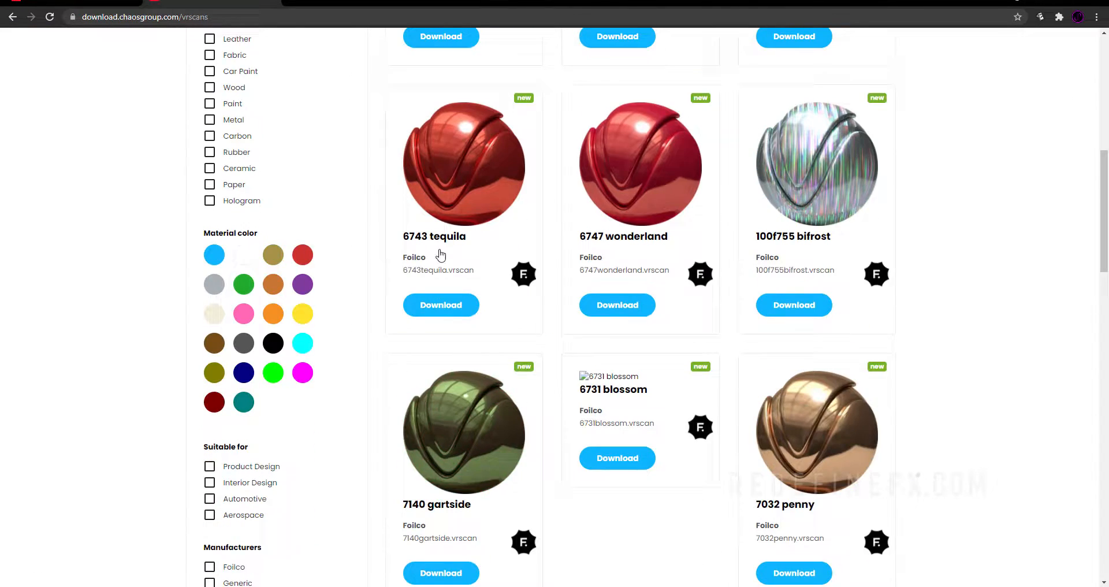
scroll(down, 3)
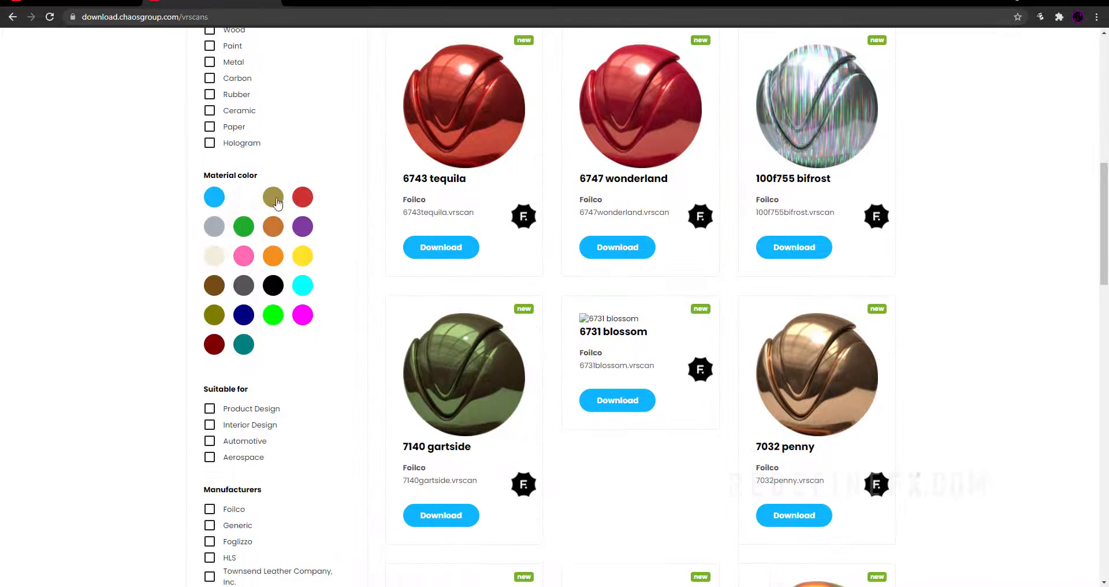
scroll(down, 3)
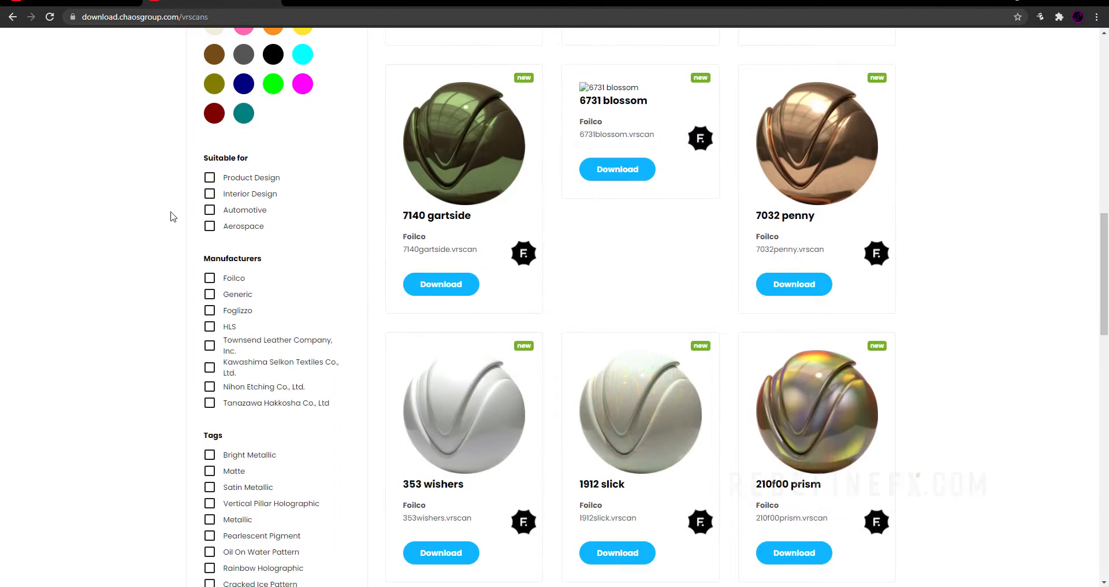
mouse_move(297, 201)
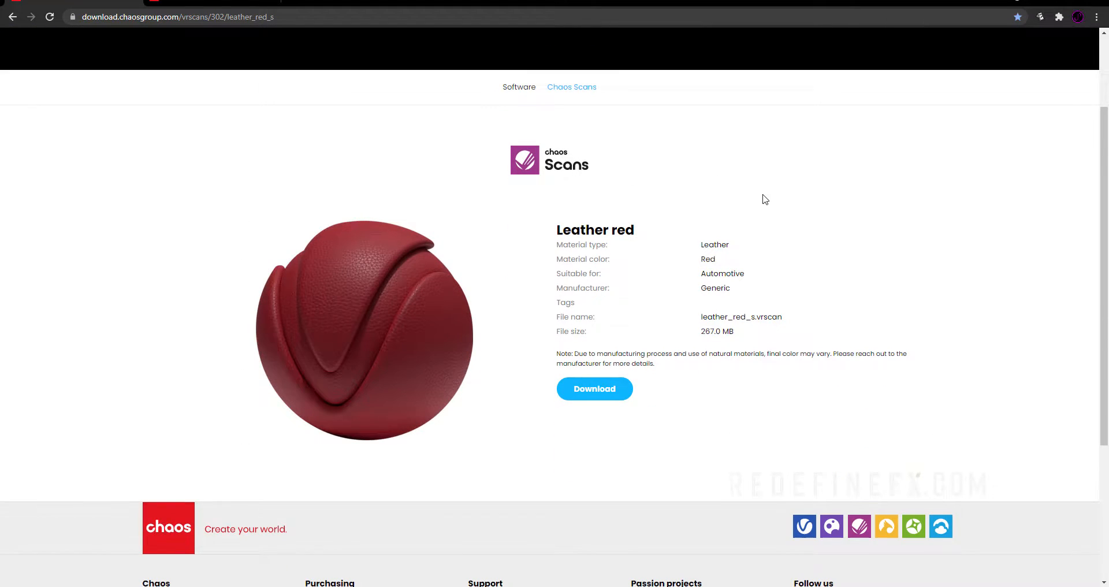
Scroll the catalogue toward the Leather red scan entry.
scroll(down, 3)
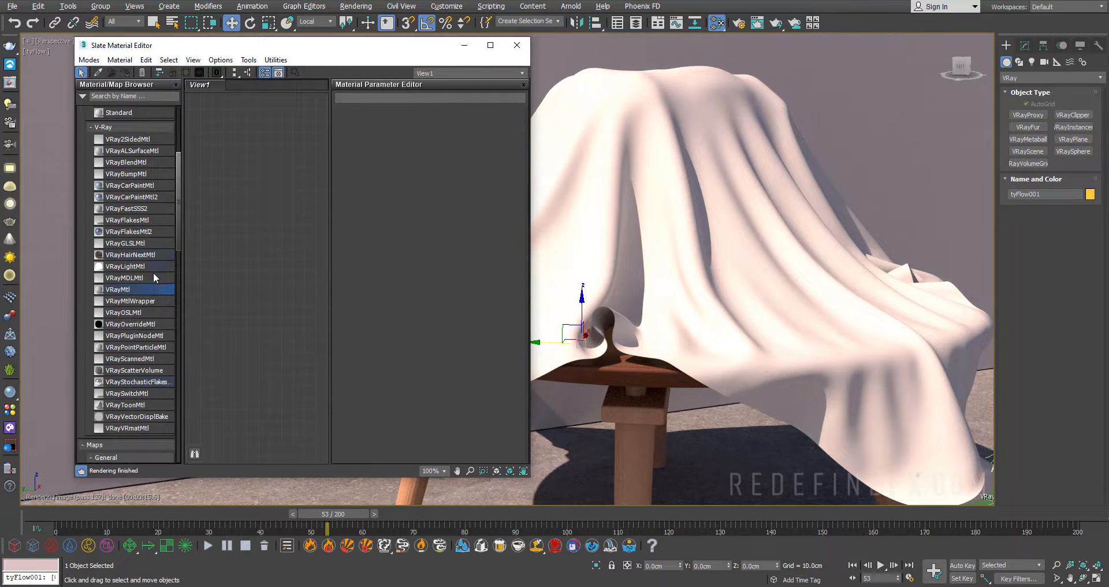
Add a VRayScannedMtl node in the Slate Material Editor for the red leather scan.
click(130, 358)
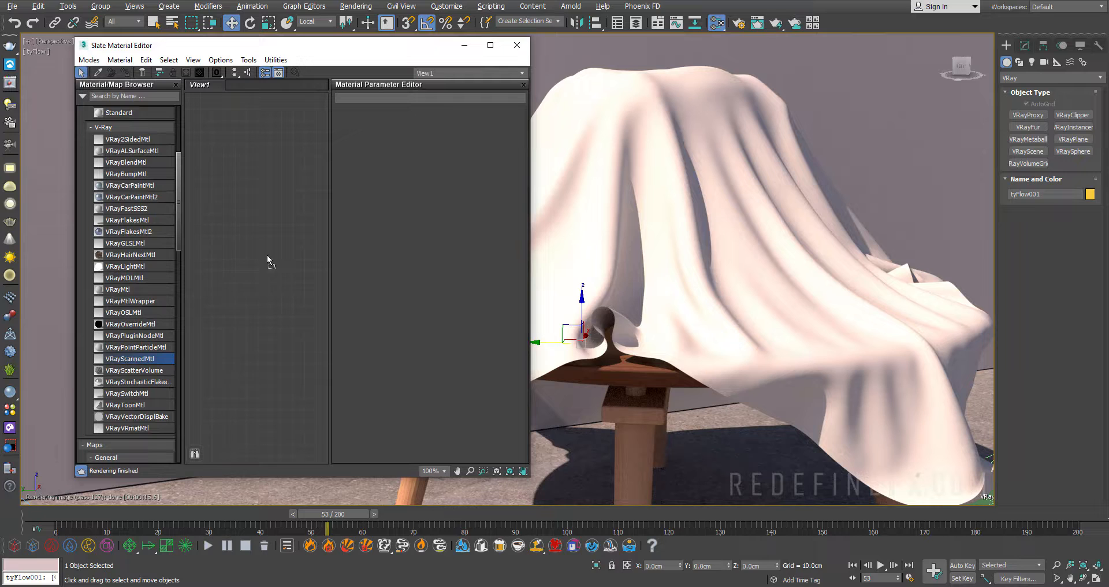
double_click(129, 358)
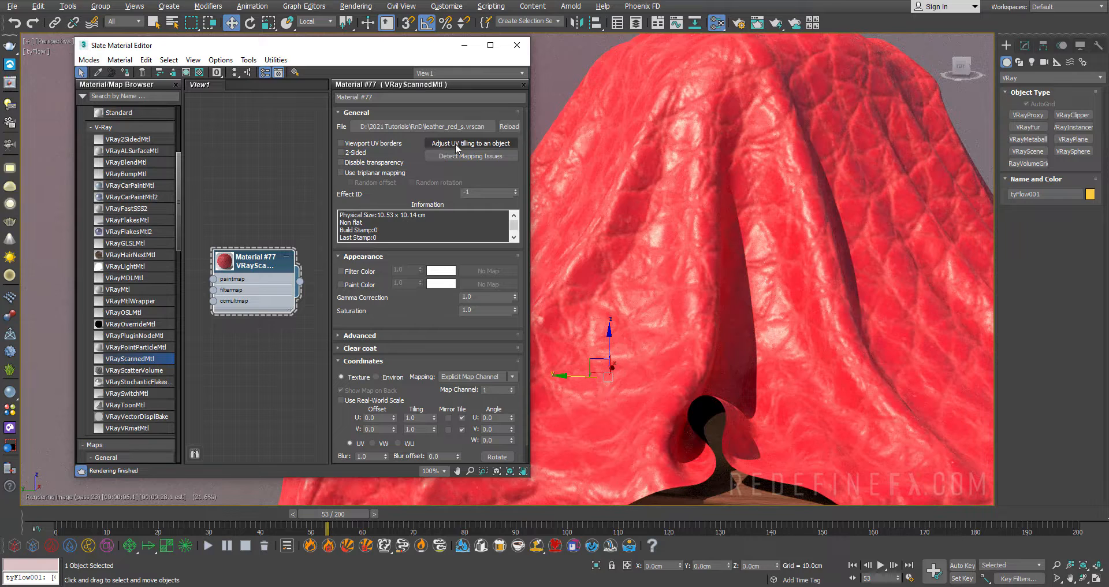
mouse_move(479, 147)
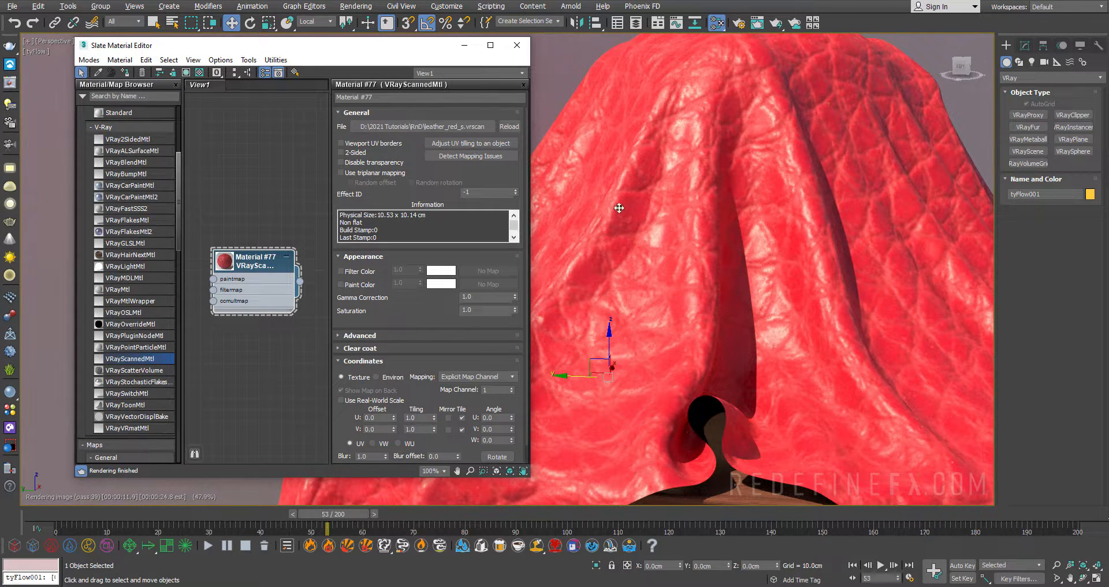
mouse_move(576, 332)
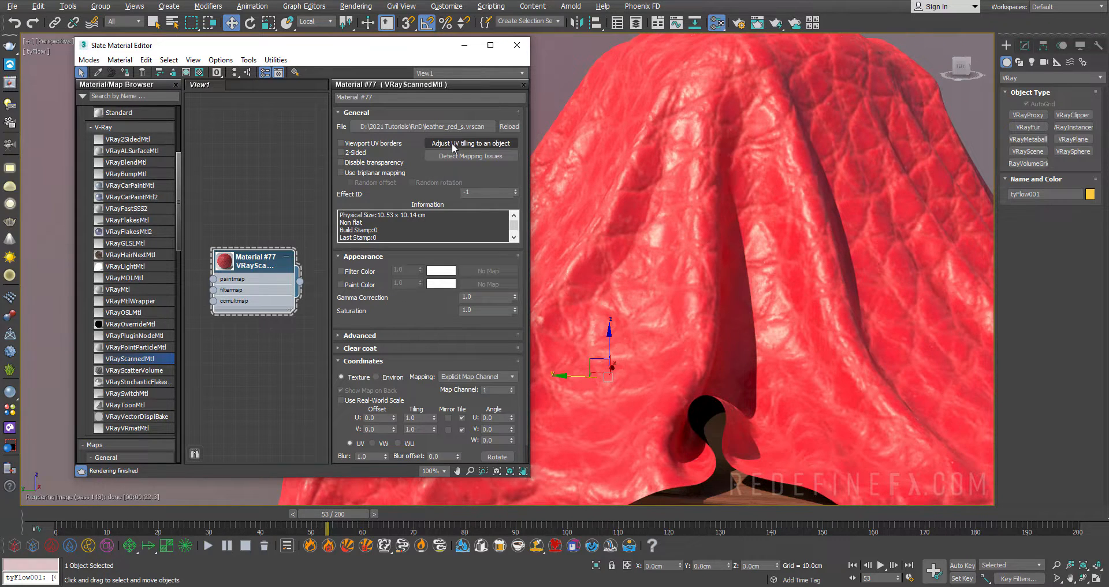
Set the scan's Coordinates tiling to U 10.122 and V 9.266 for correct grain scale.
click(470, 143)
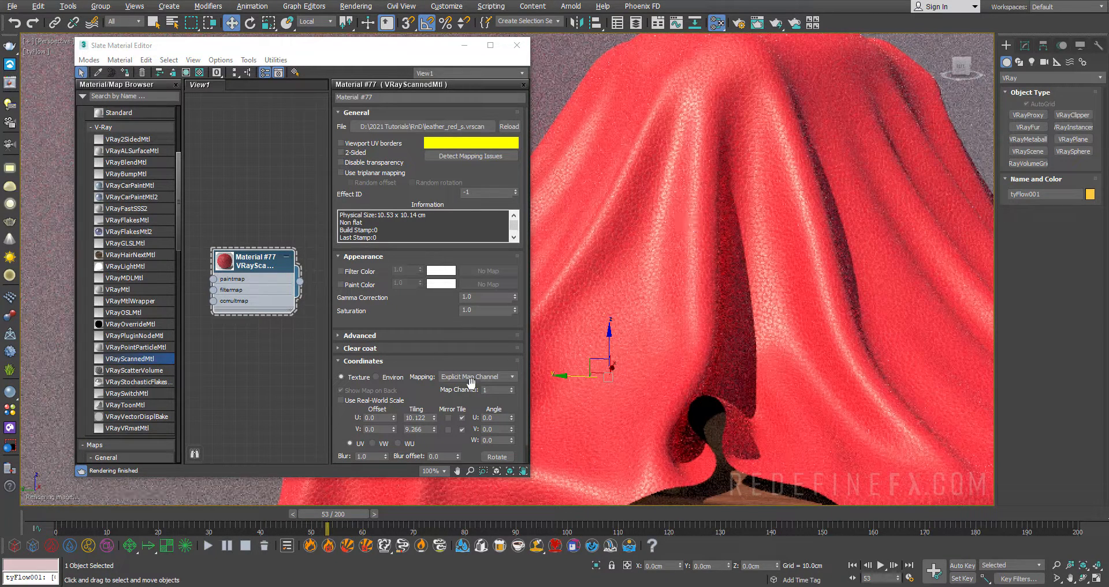
scroll(down, 3)
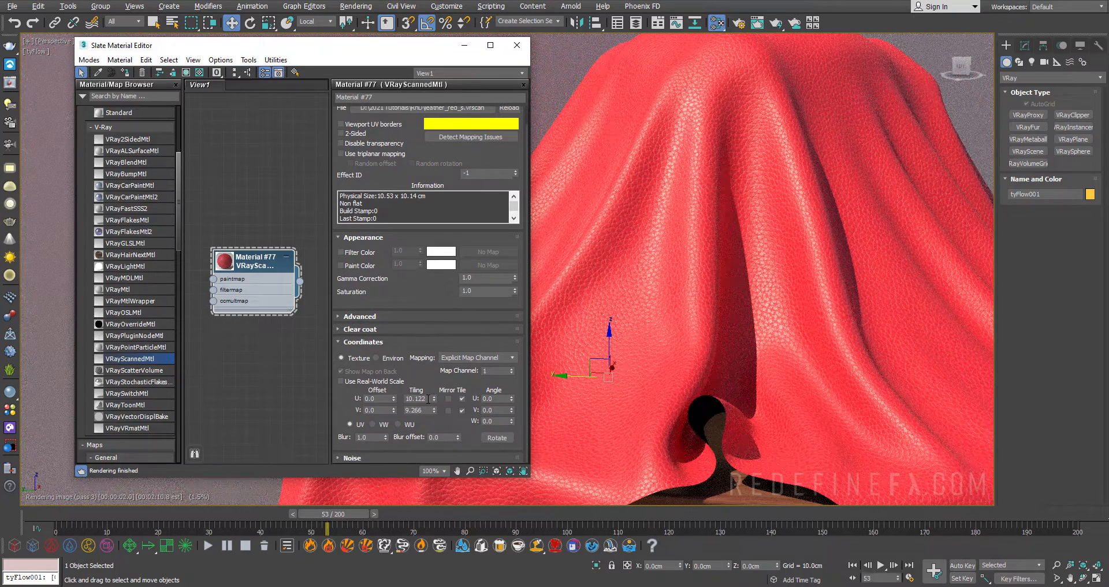
triple_click(416, 410)
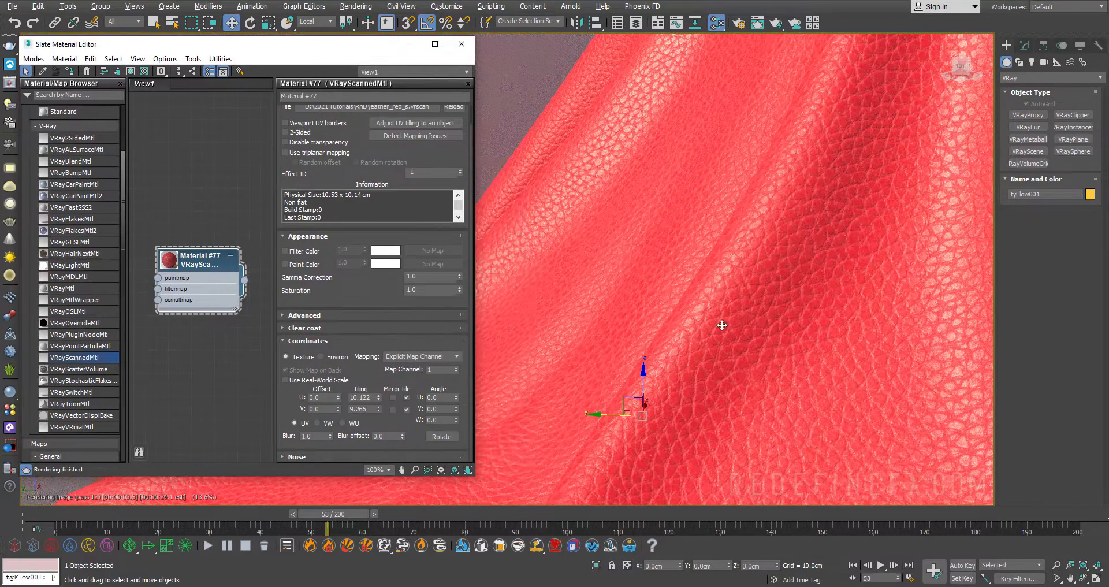
mouse_move(650, 281)
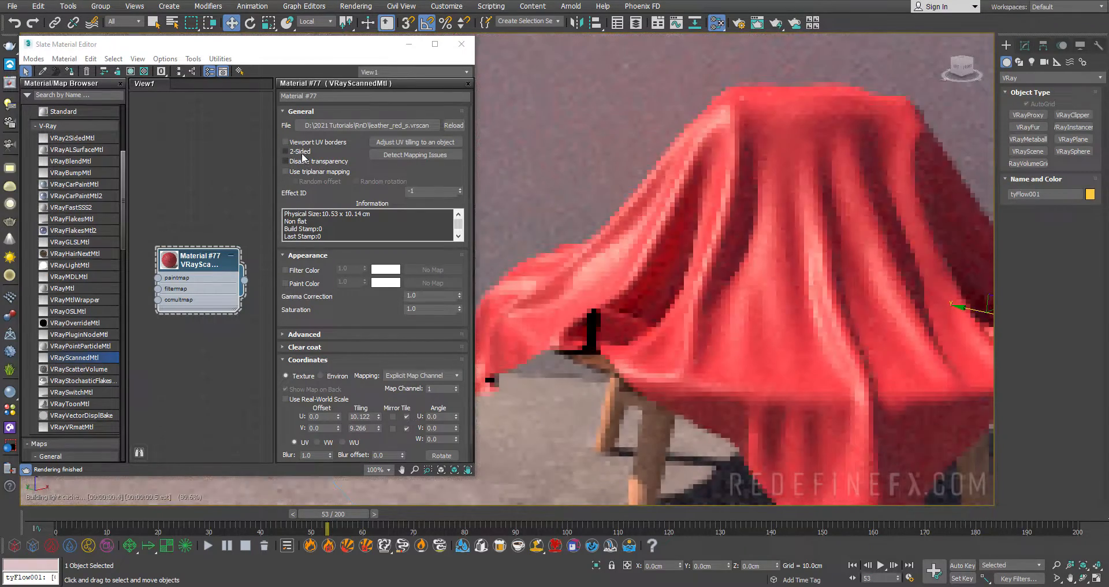
Enable 2-Sided in the VRayScannedMtl General rollout.
click(285, 151)
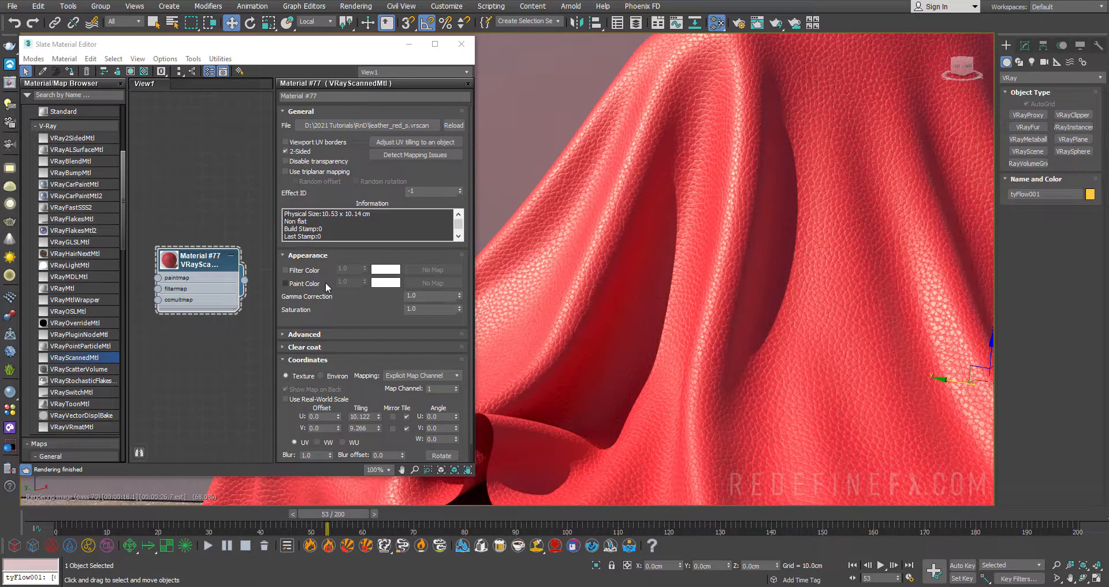
mouse_move(663, 277)
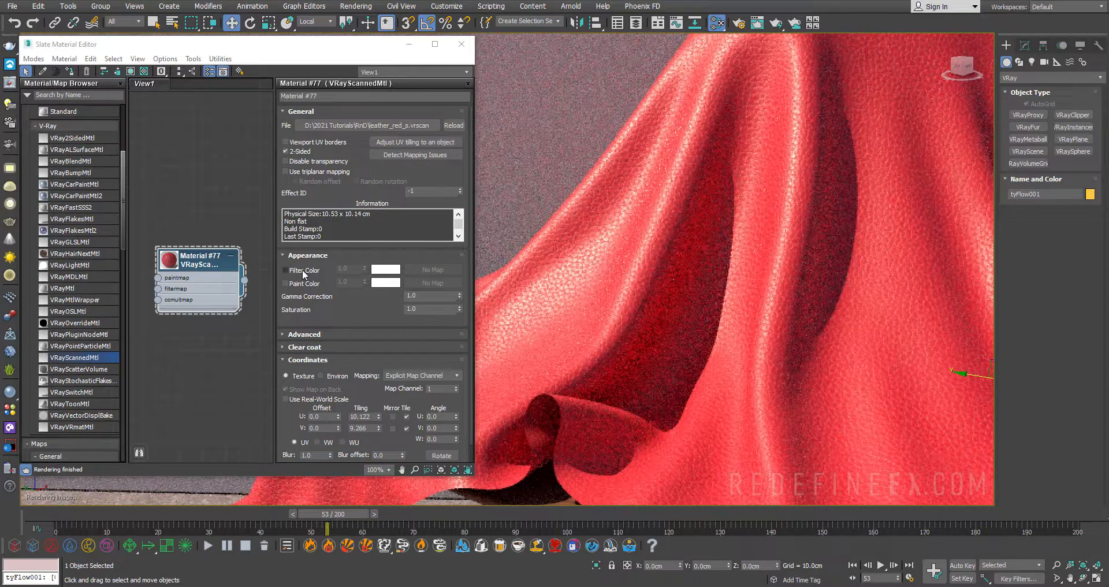
click(285, 270)
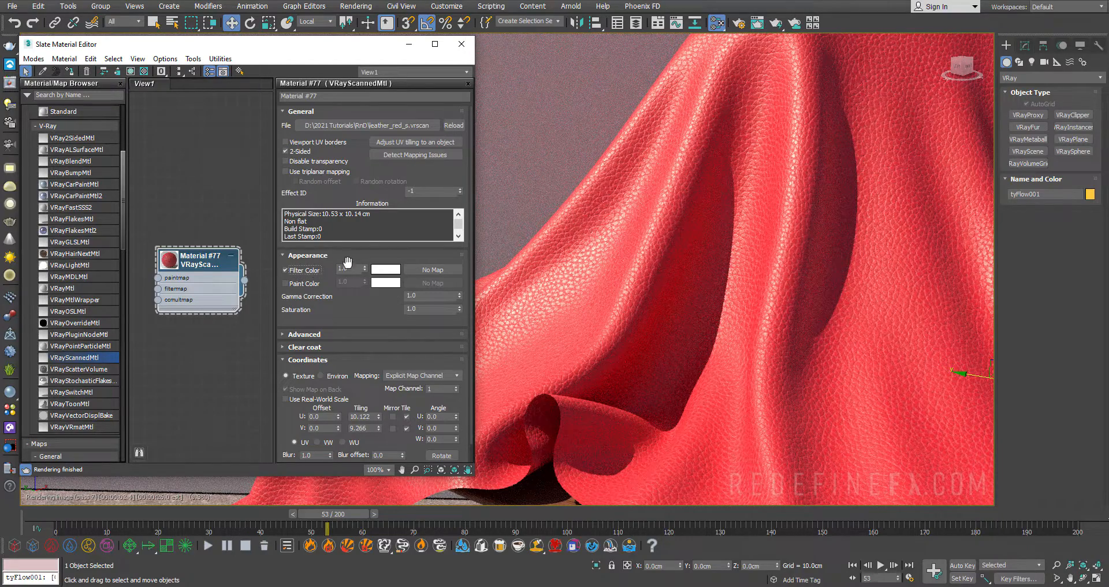
click(384, 269)
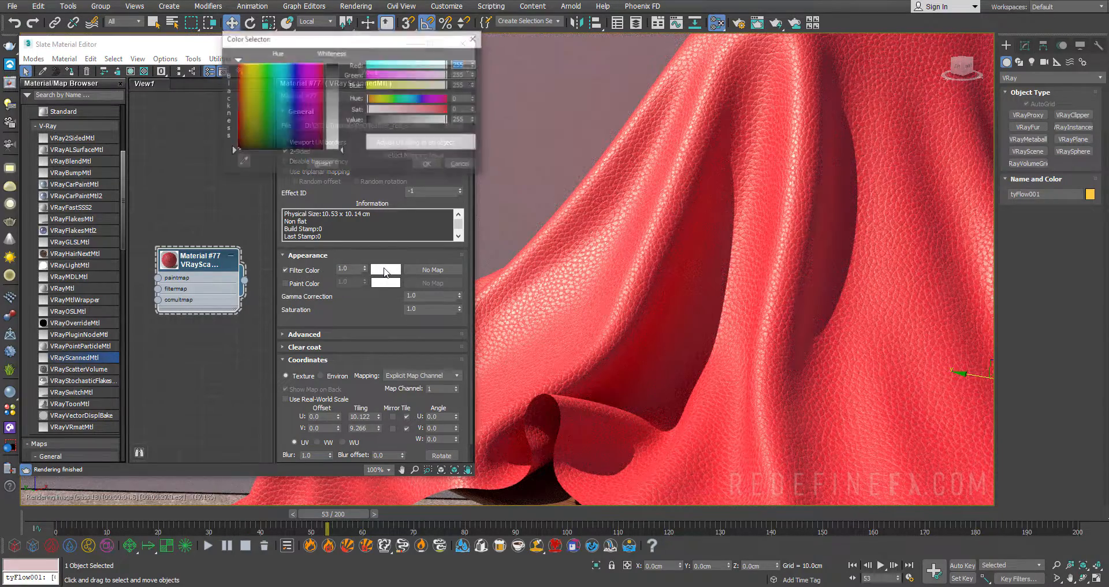
click(326, 103)
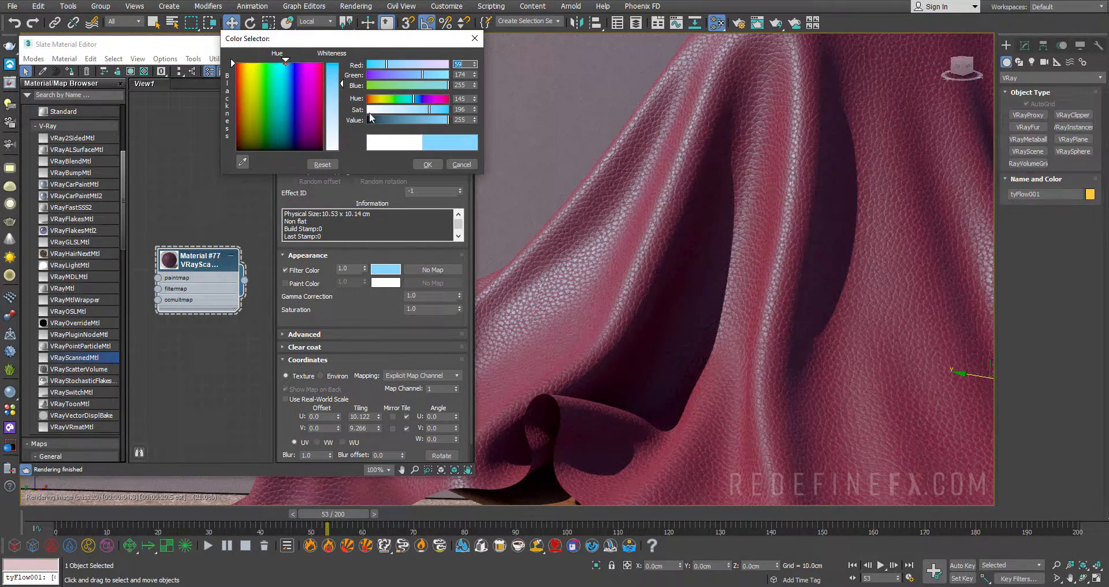
click(316, 81)
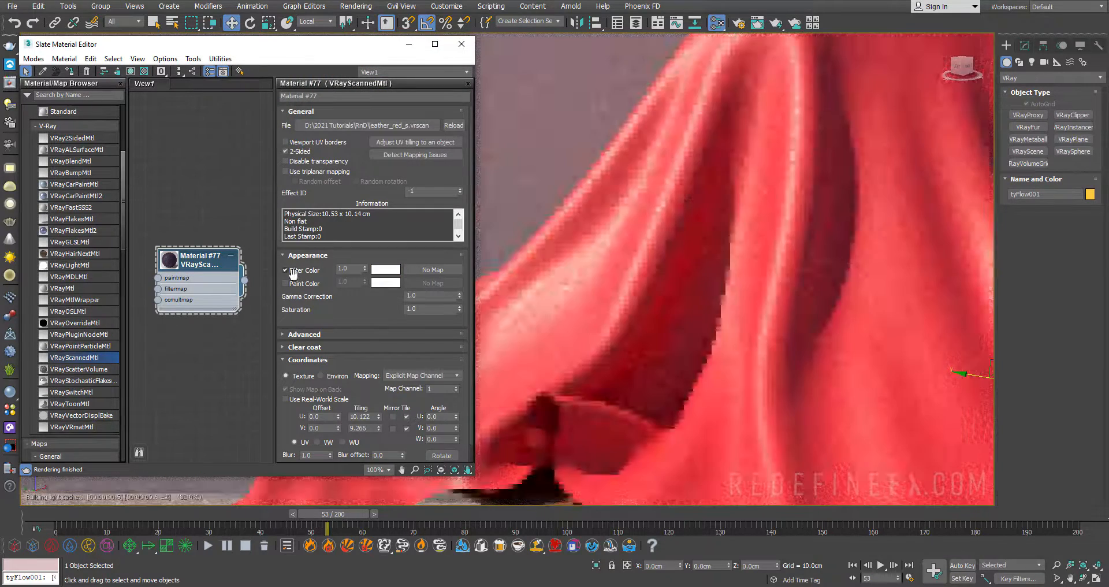
Switch from Filter Color to Paint Color and set the paint colour to pure black.
click(286, 283)
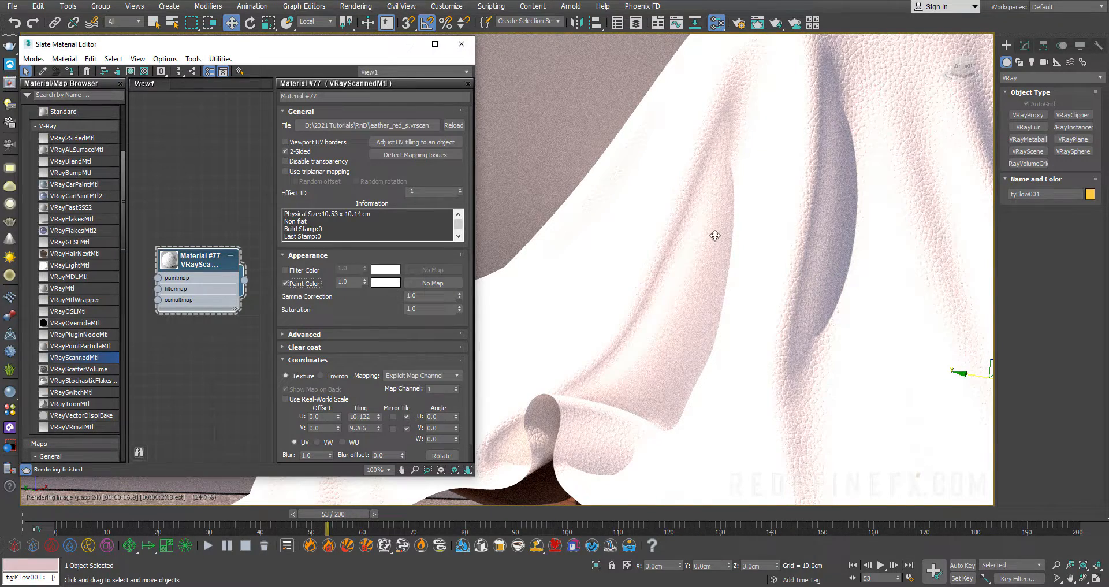
click(385, 282)
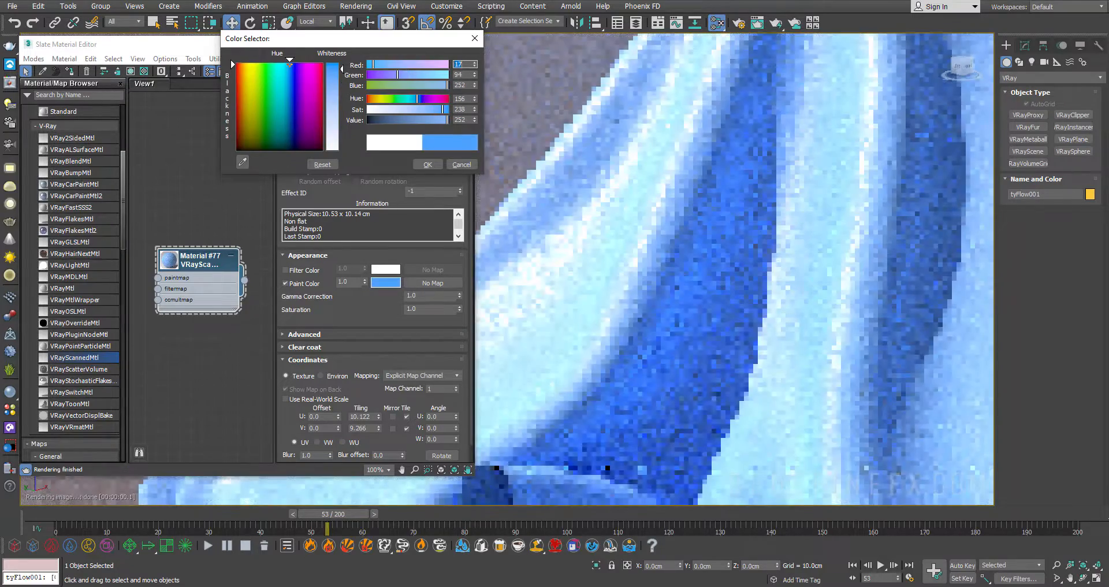
click(259, 134)
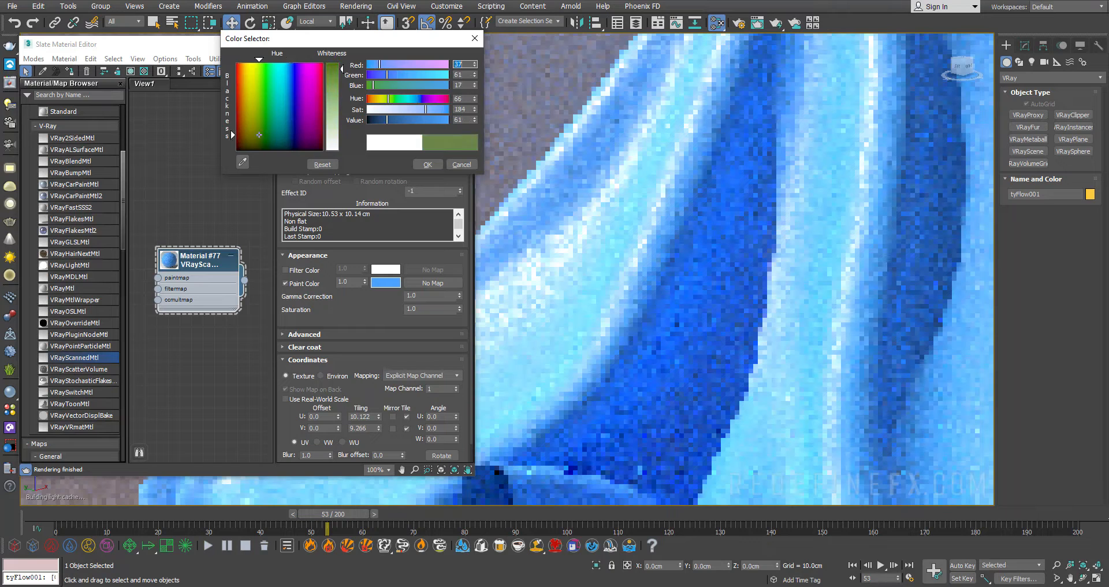
click(236, 150)
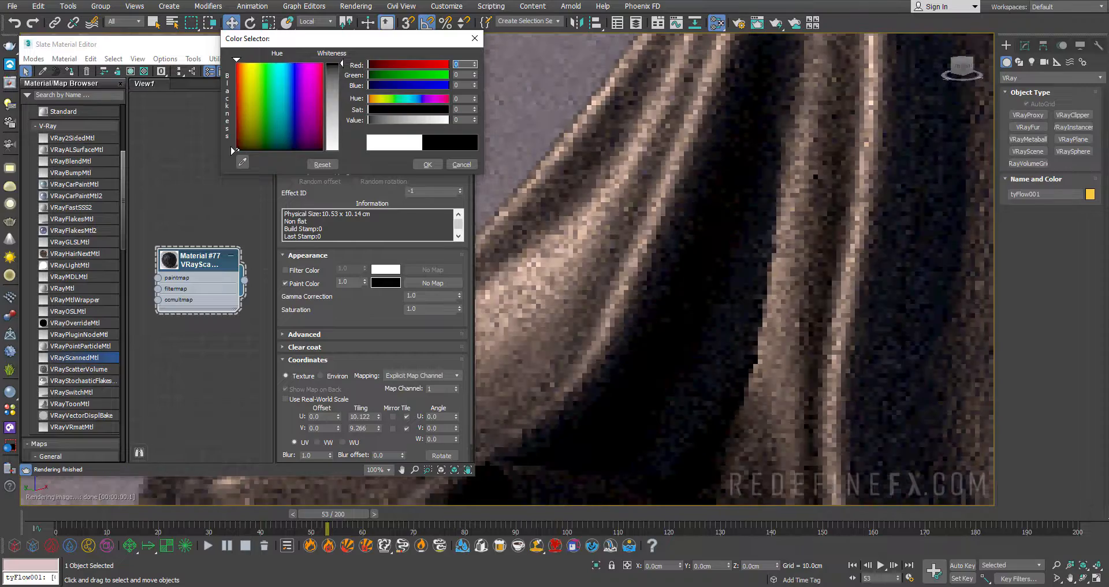
click(461, 164)
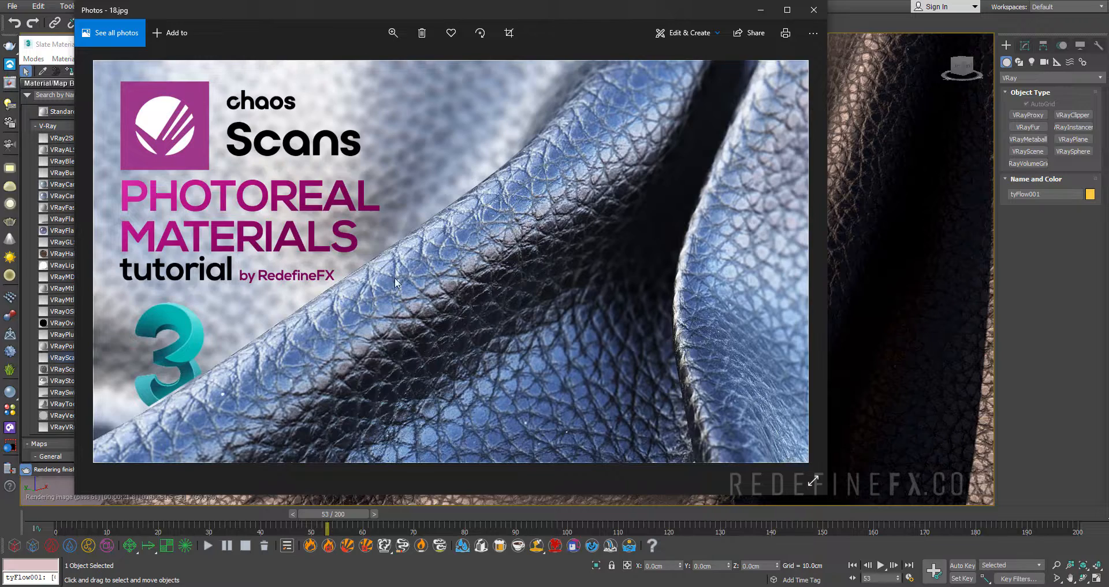
mouse_move(691, 75)
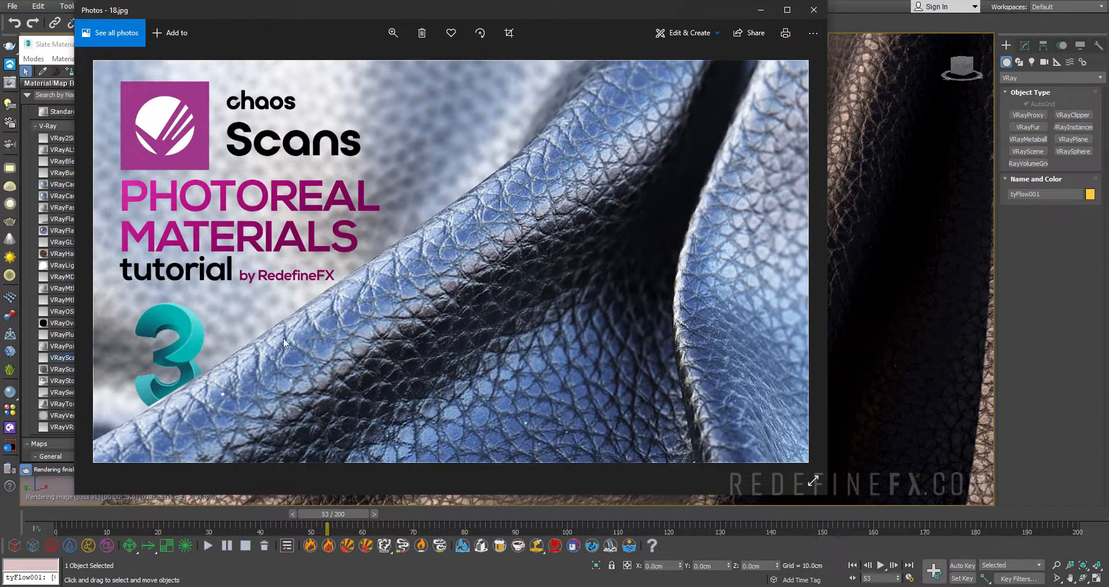
Bring up the tutorial cover image 18.jpg in Photos.
click(812, 10)
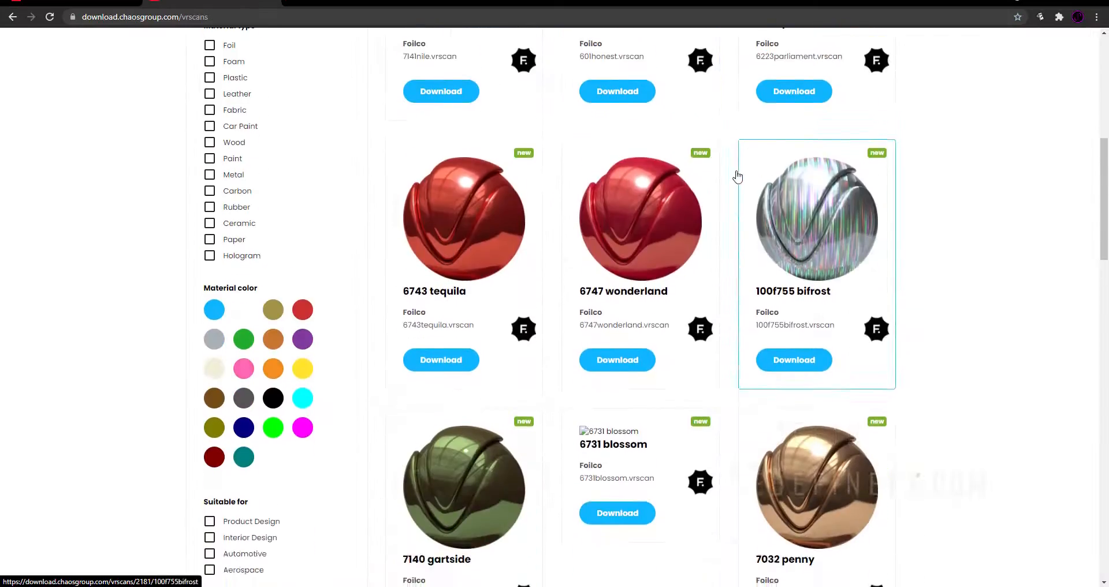
Scroll through the vrscans download catalogue of scanned materials.
scroll(down, 3)
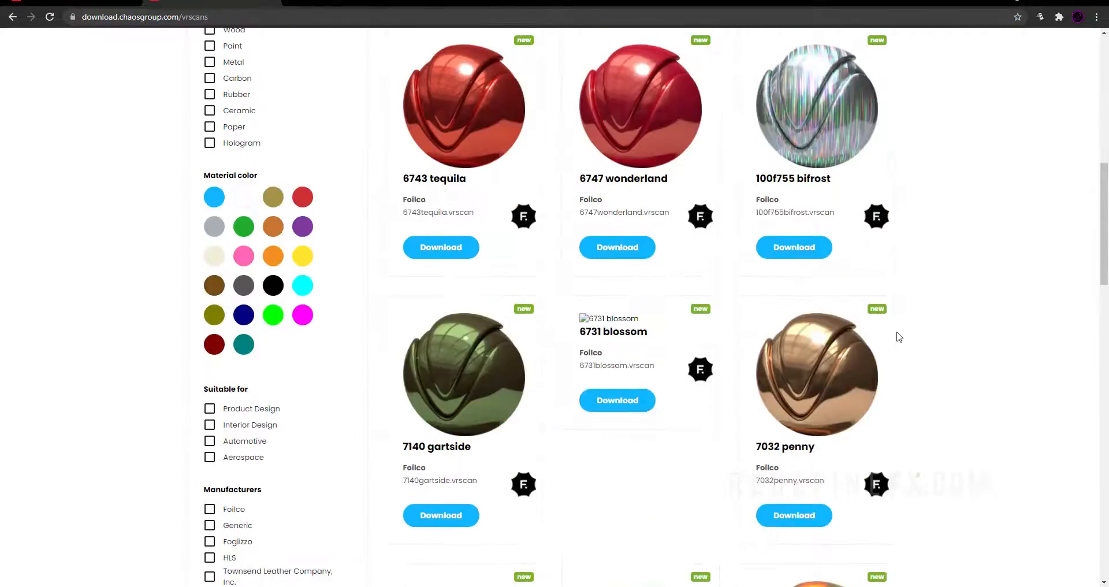
scroll(up, 3)
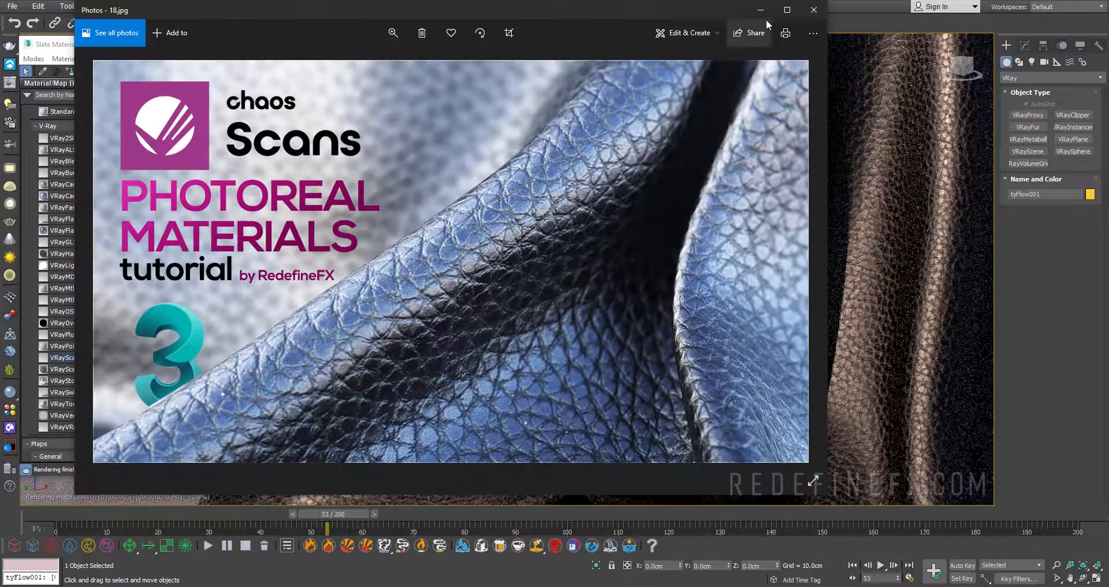
mouse_move(811, 10)
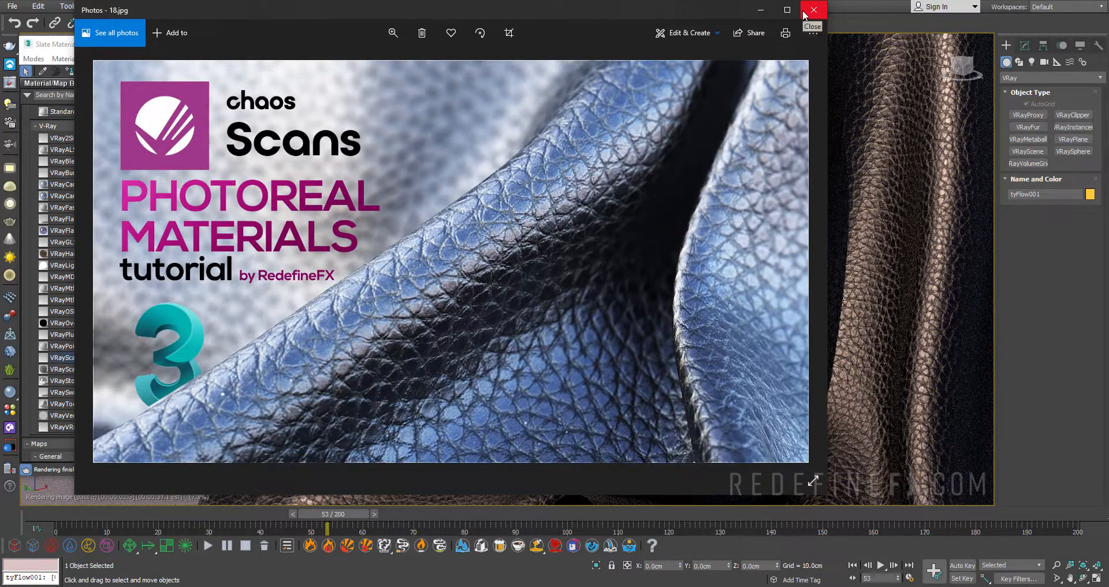